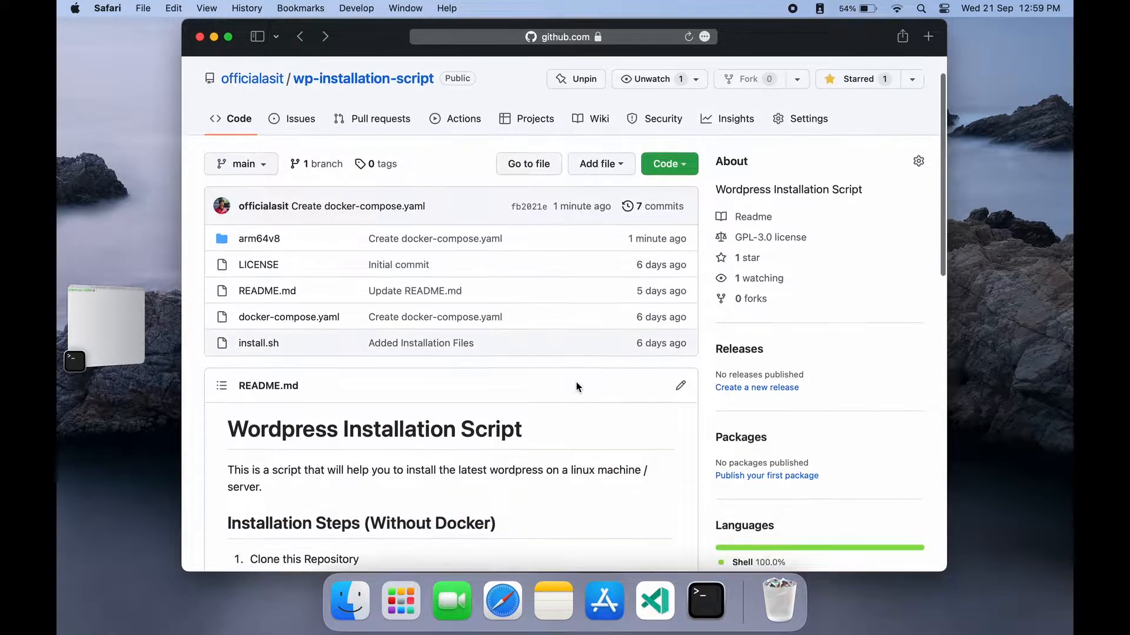
Step: Clone the officialasit wp-installation-script repository from GitHub onto the BrainyPi
scroll(down, 3)
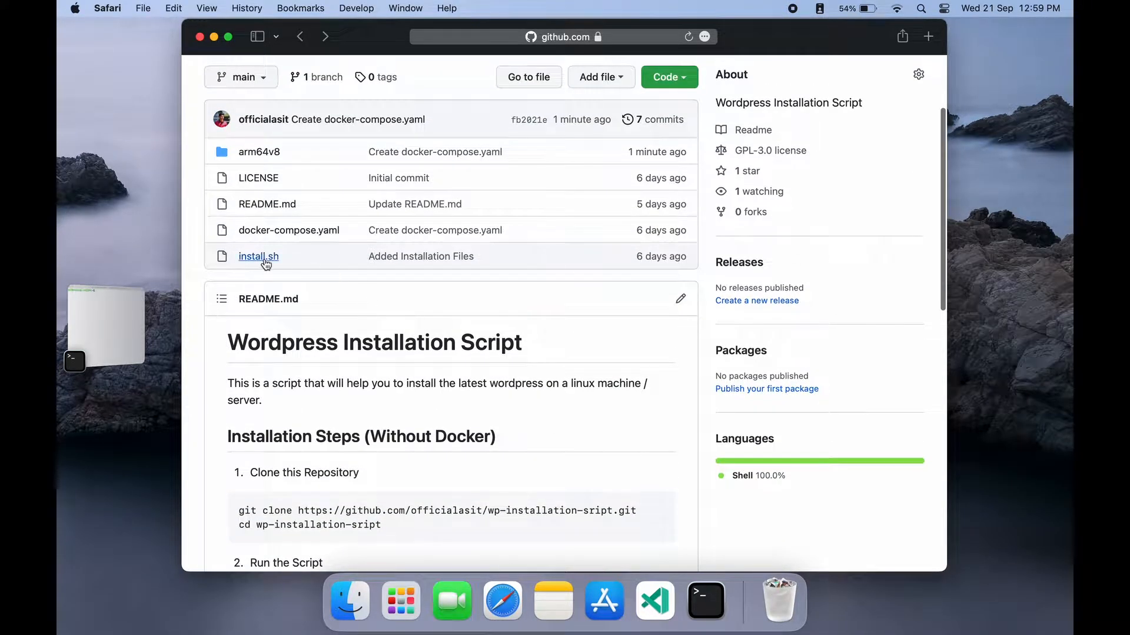
click(258, 256)
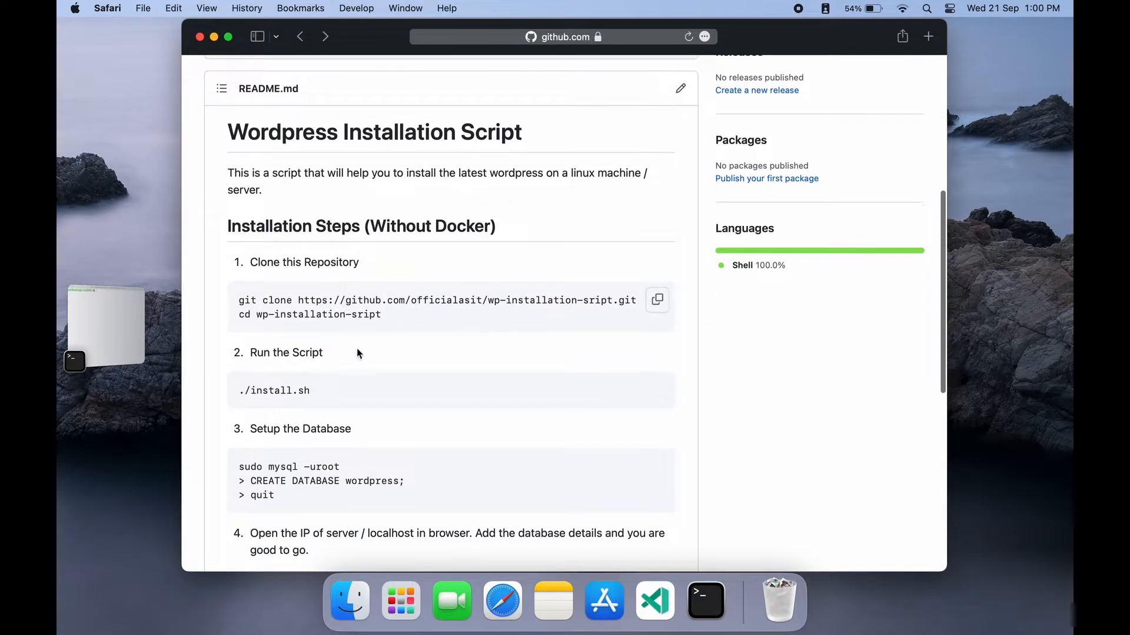
scroll(down, 3)
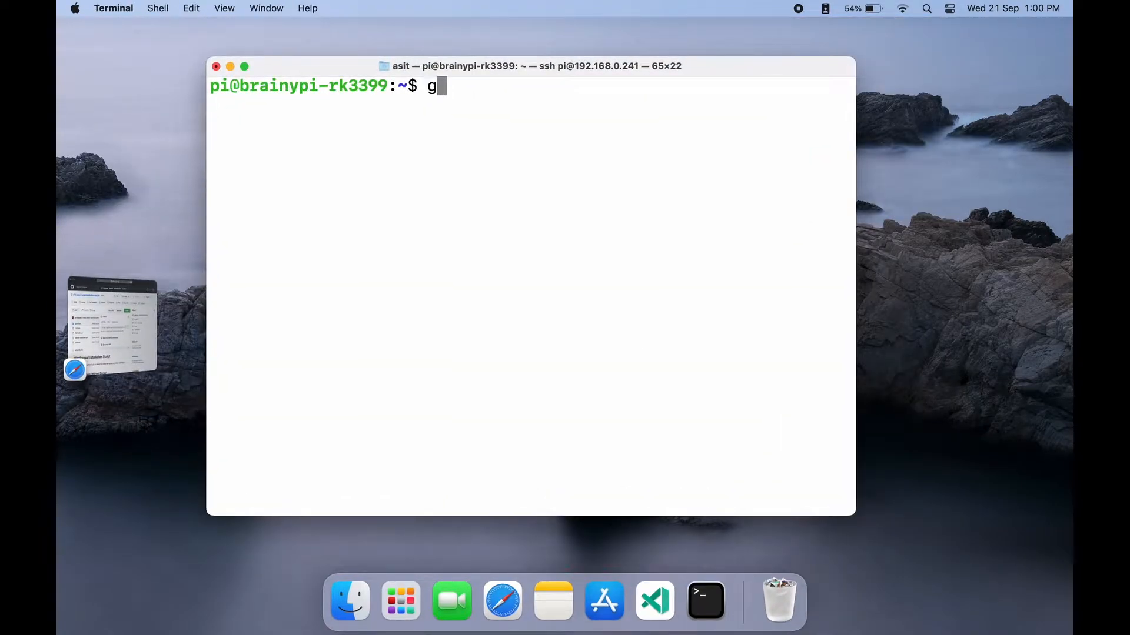
text(it clone https://github.com/officialasit/wp-installation-script.git)
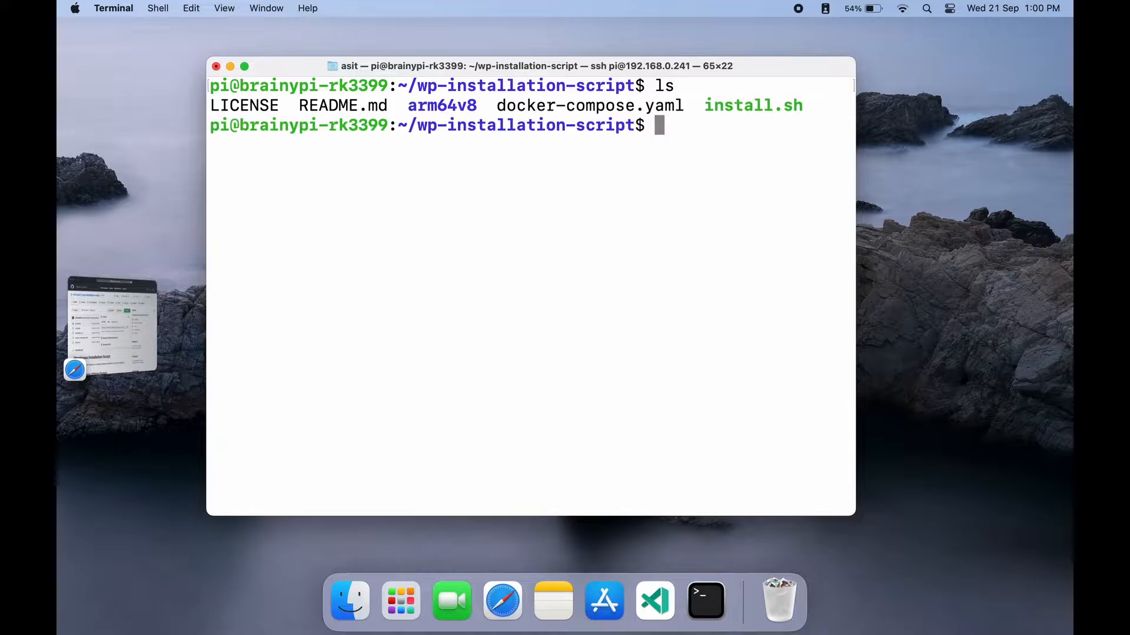
Step: From the arm64v8 folder, start the WordPress containers in the background with docker-compose up -d
text(cd arm64v8/)
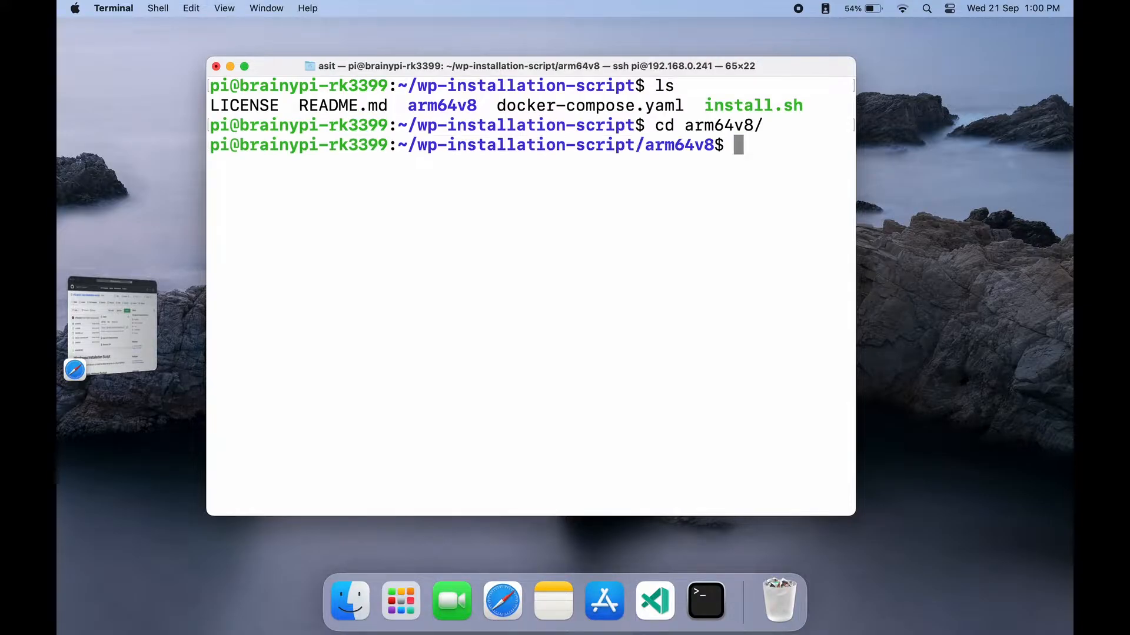
text(docker)
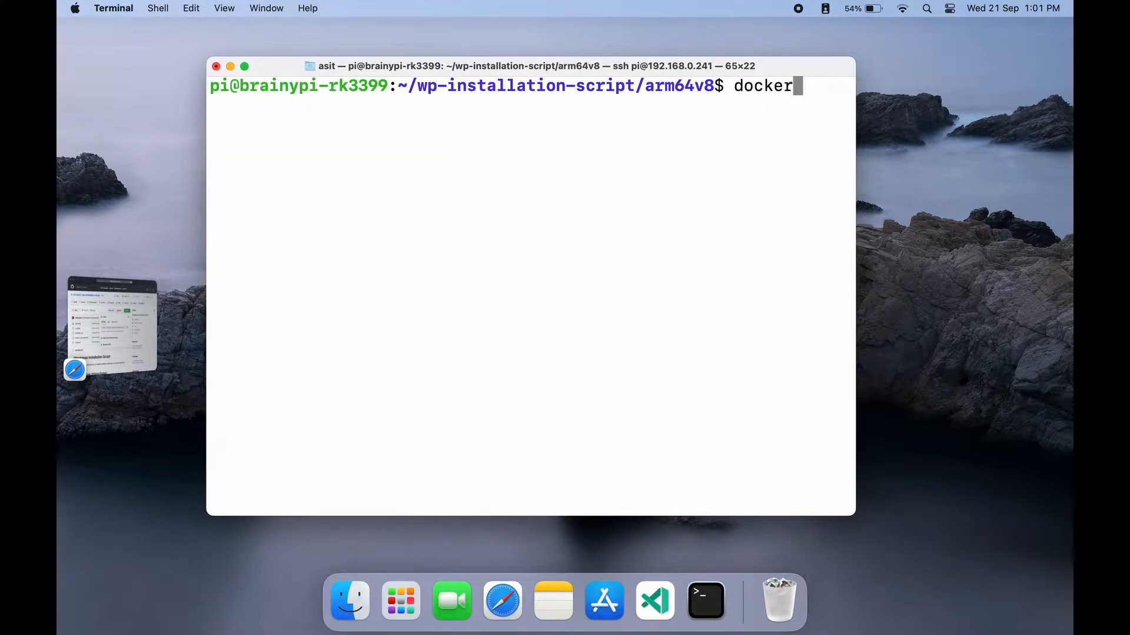
text(-compose up -d)
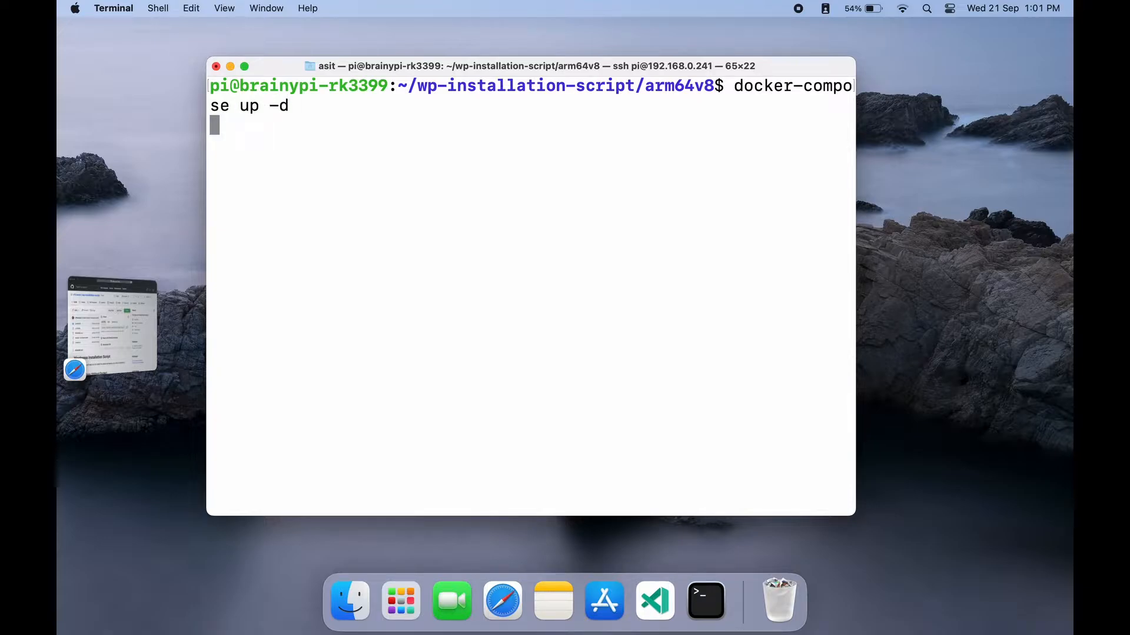
key(Return)
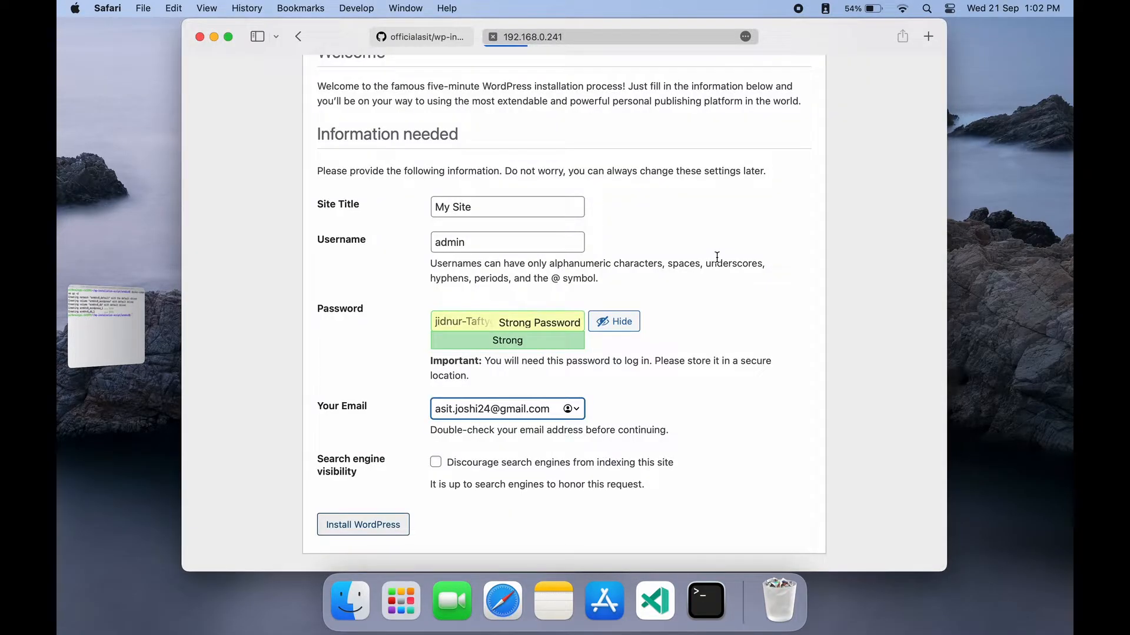
Step: Install WordPress from the filled-in setup form and view the site's Hello world! front page
click(362, 524)
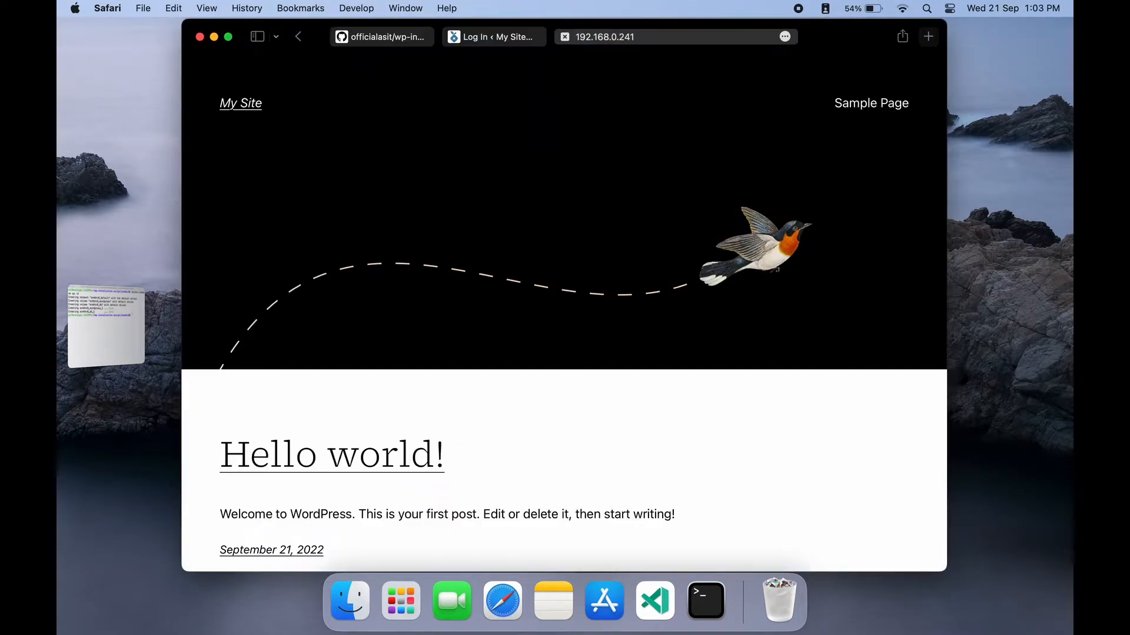
click(380, 37)
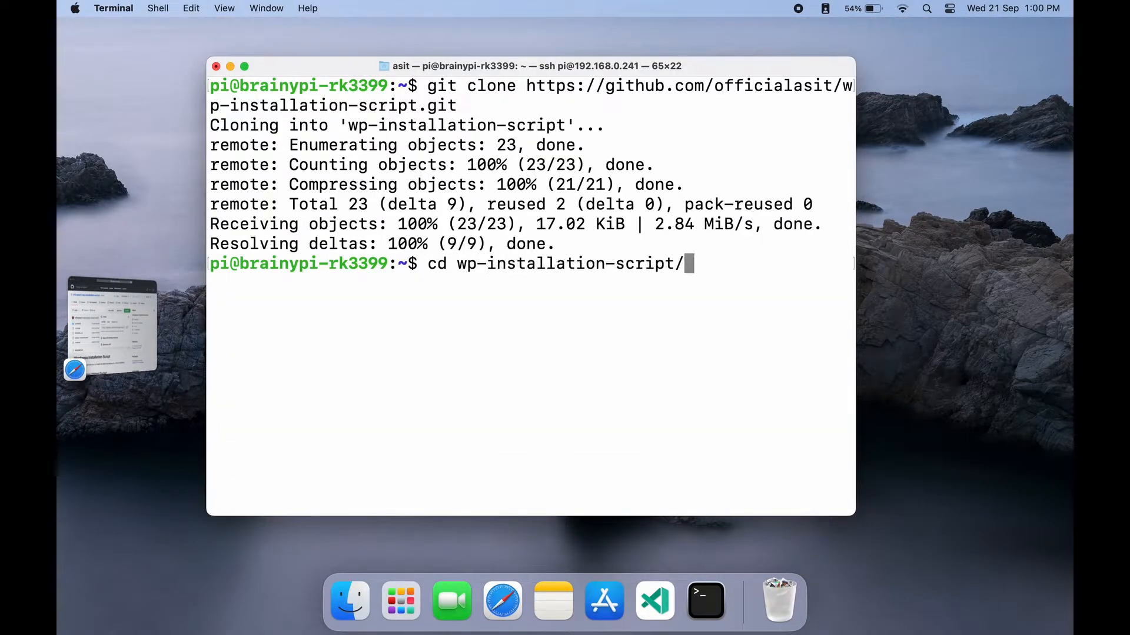
Step: Run ./install.sh, answer y, then open MariaDB as root with sudo mysql -uroot
text(ls)
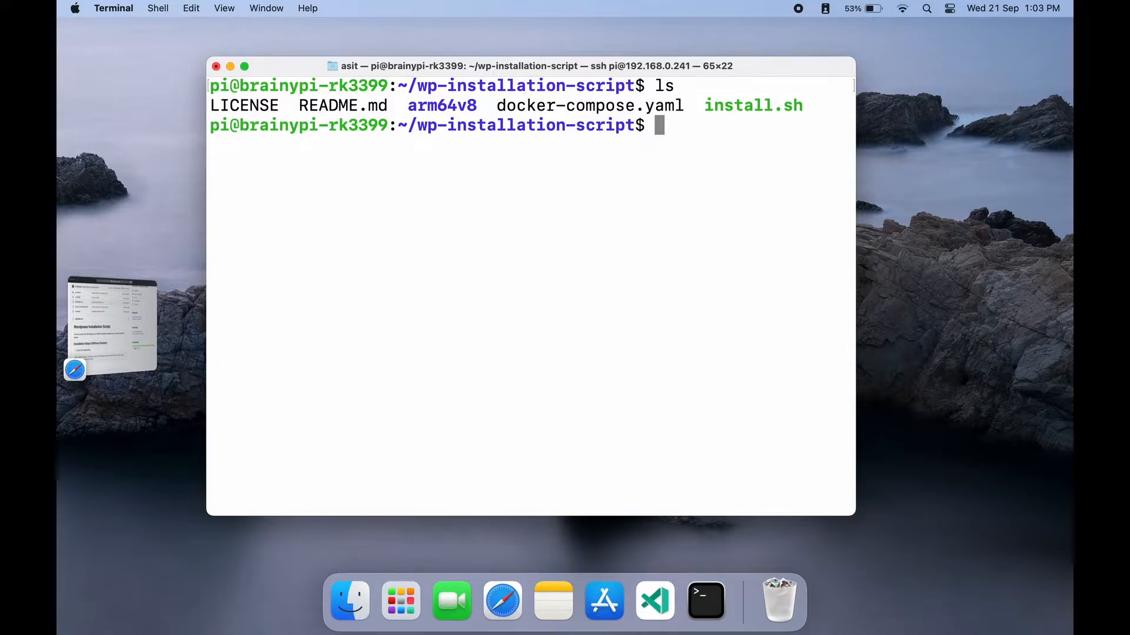
text(./in)
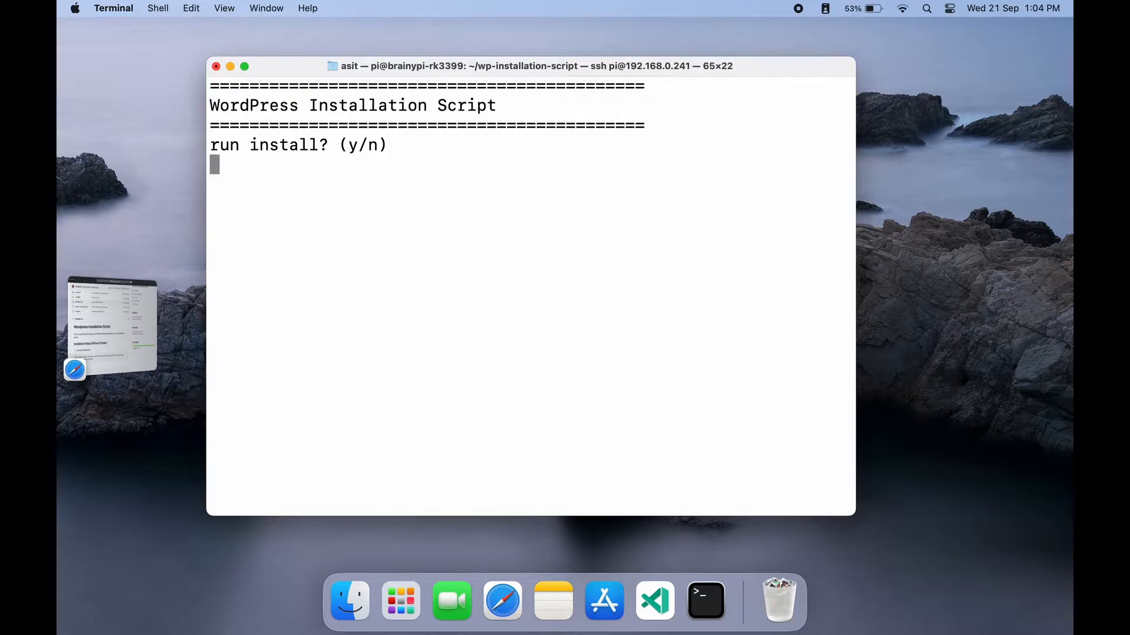
text(y)
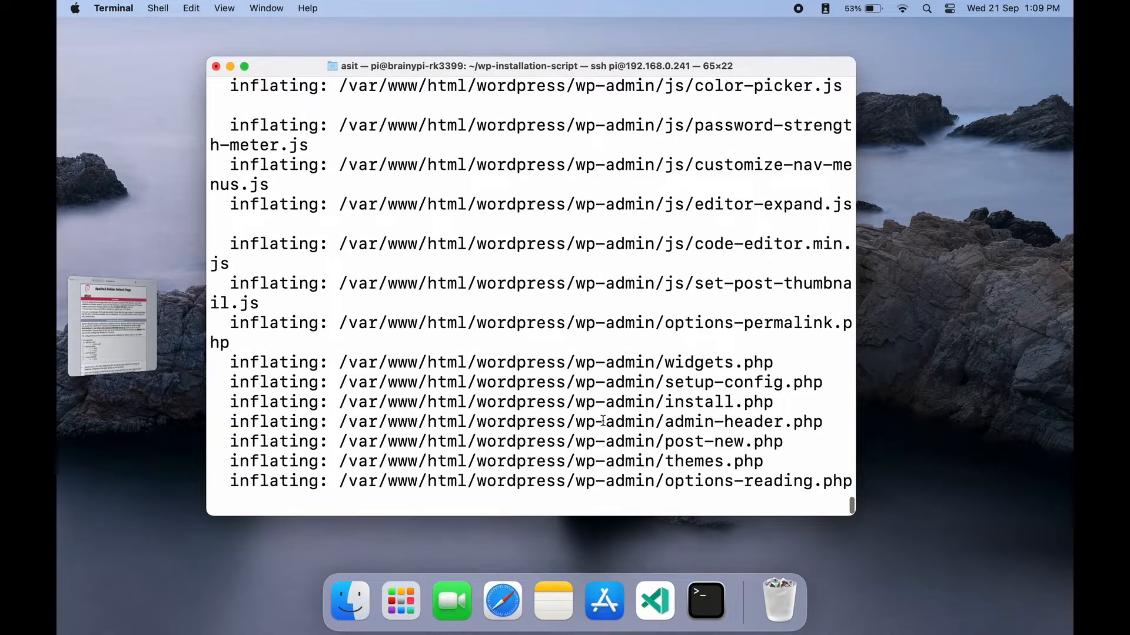
text(sudo mysql -uroot)
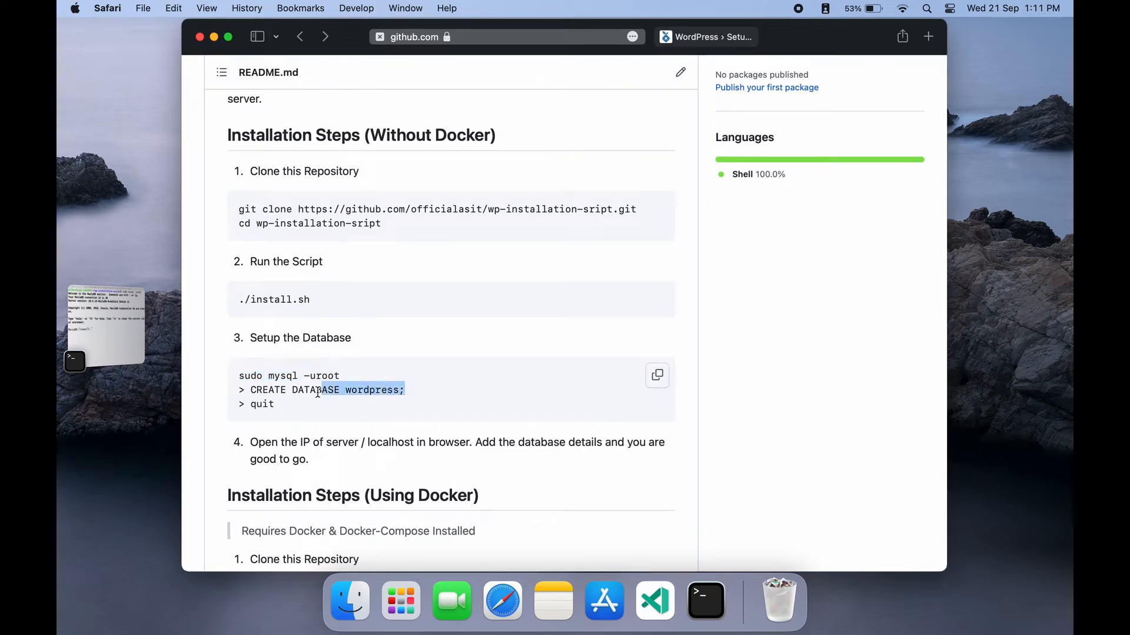
drag(317, 389, 250, 389)
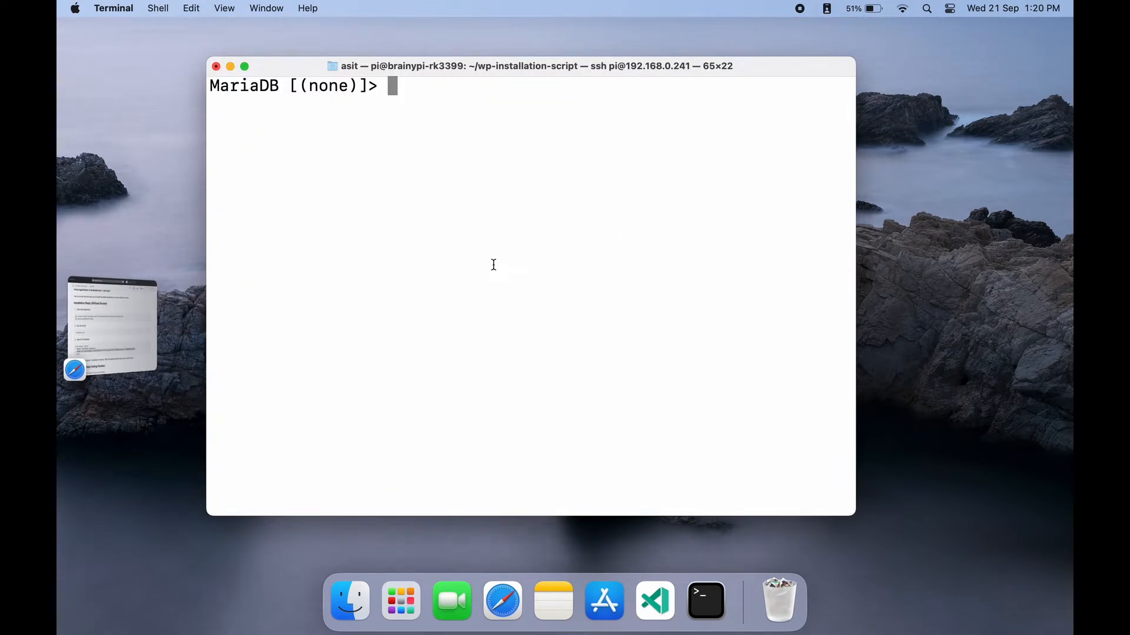
Step: Grant 'wp_user'@'%' all privileges on wordpress.* and quit the MariaDB shell
text(grant all privileges on wordpress.* TO 'wp_user'@'%' identified by 'PASSWORD_HERE';)
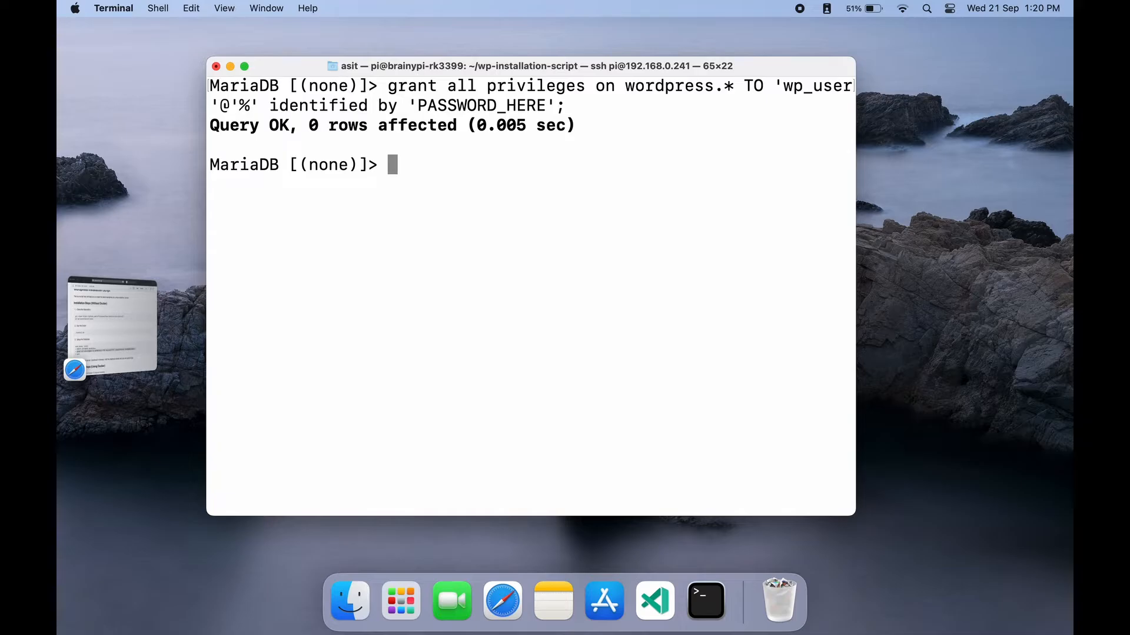
text(quit)
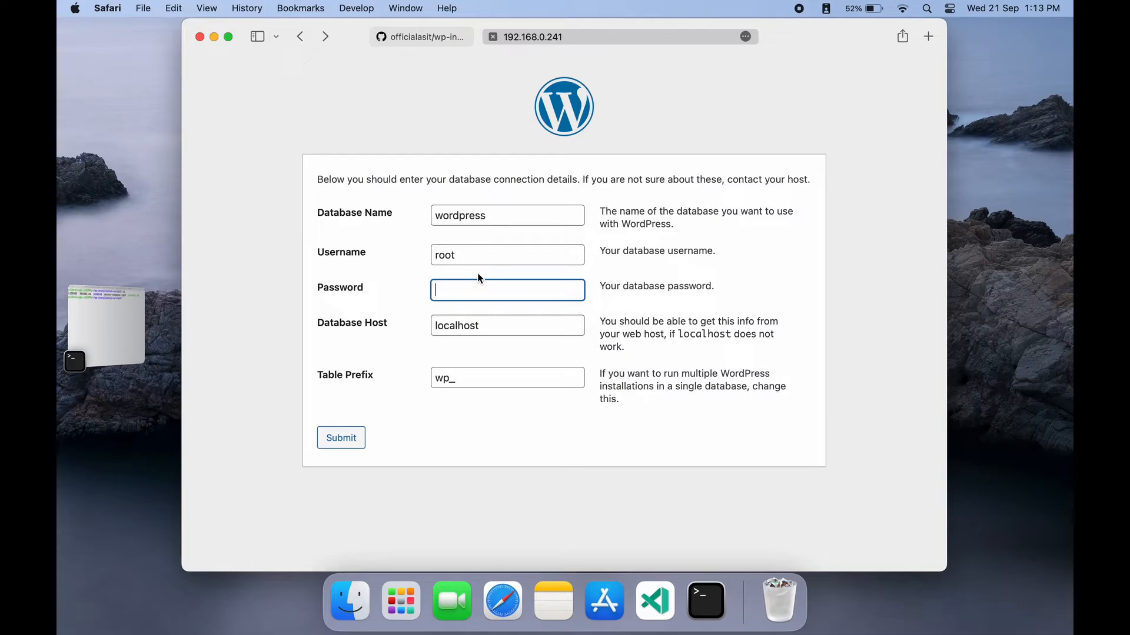
click(341, 438)
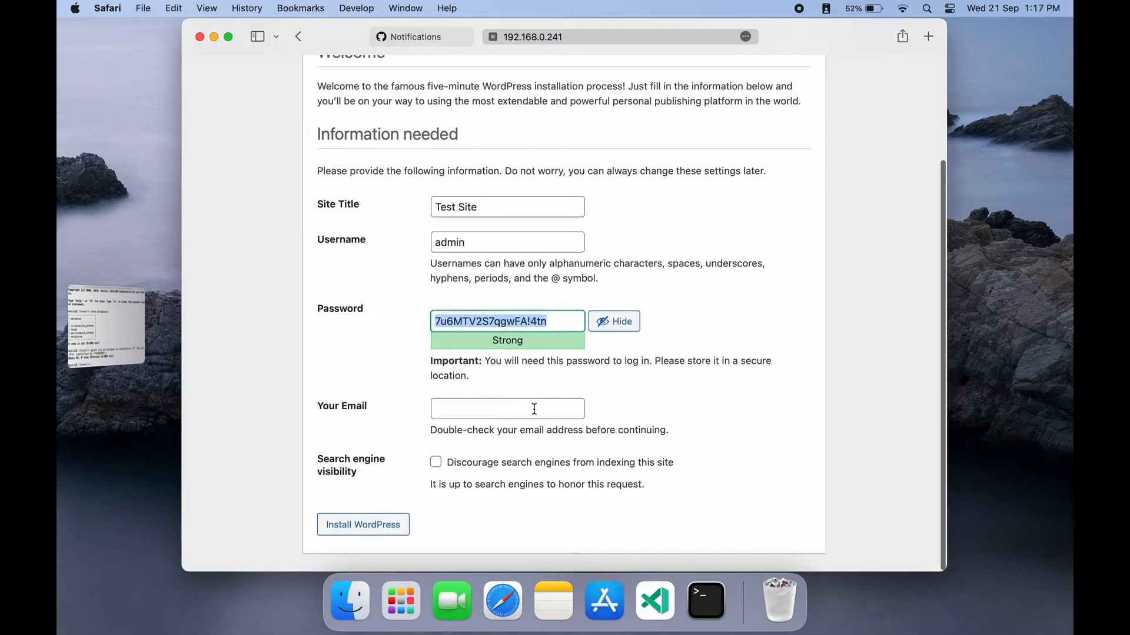
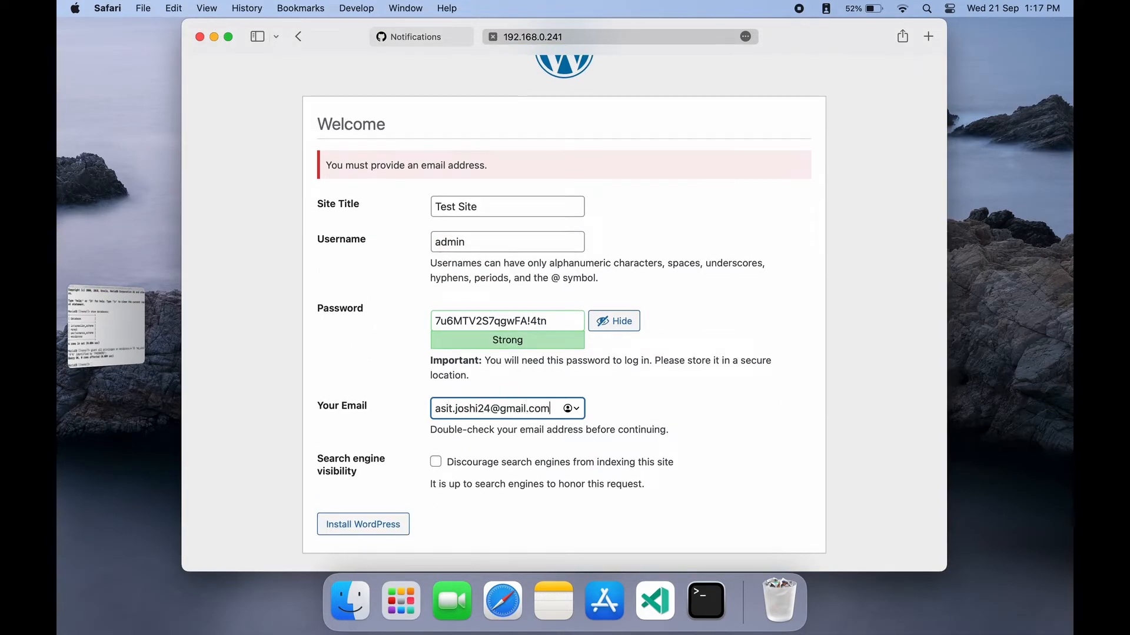
click(362, 524)
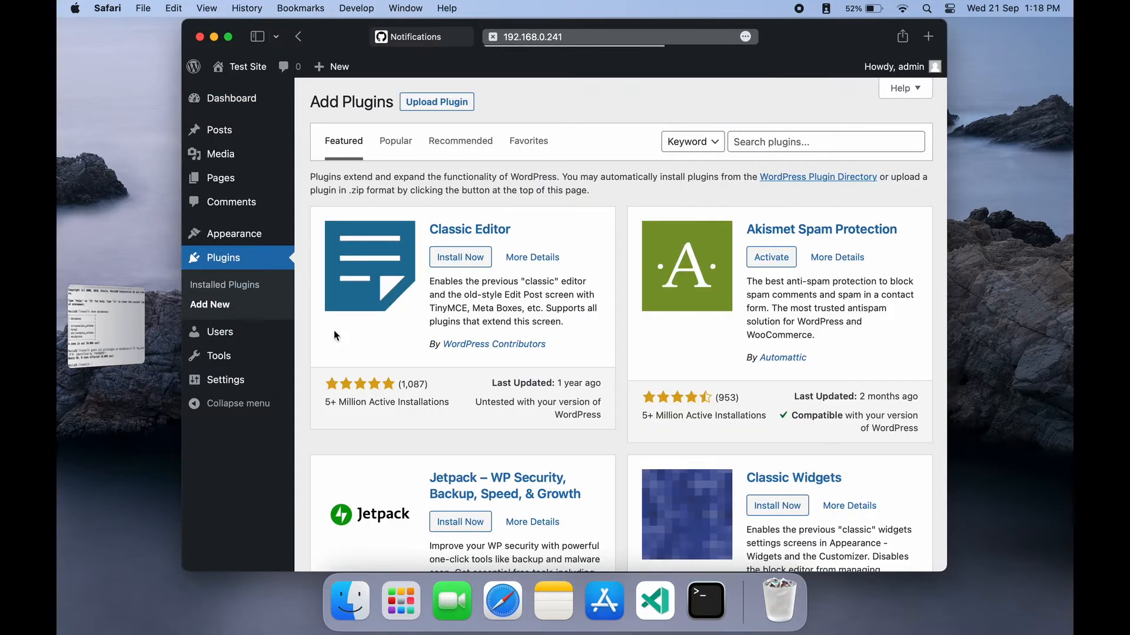
Step: Search the plugin directory for elementor and browse the results
text(elementor)
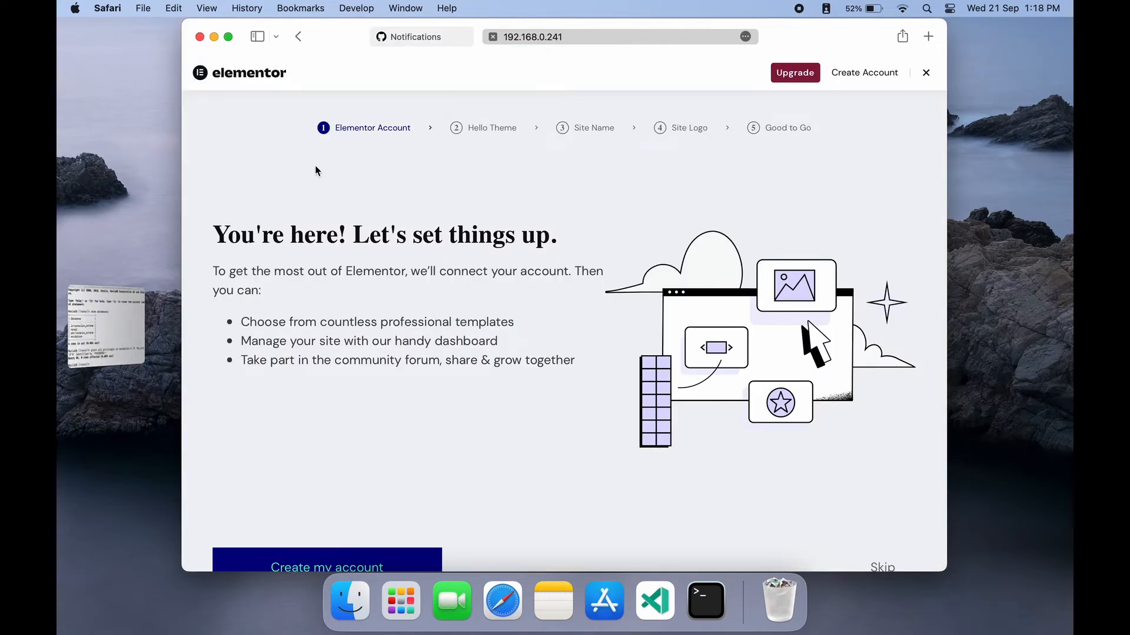
scroll(down, 3)
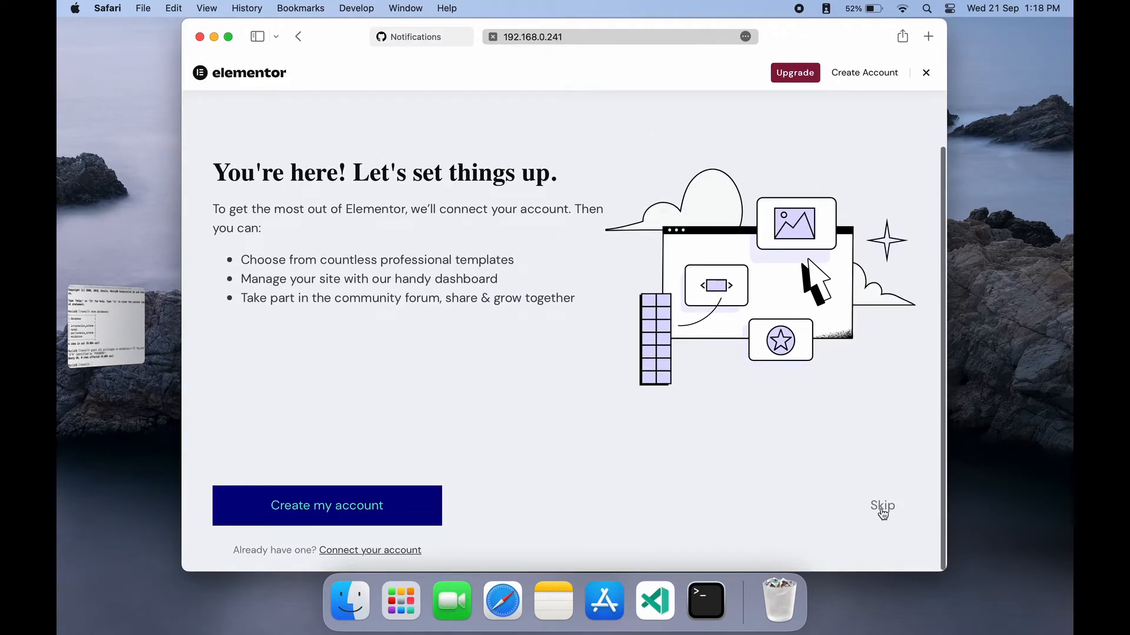